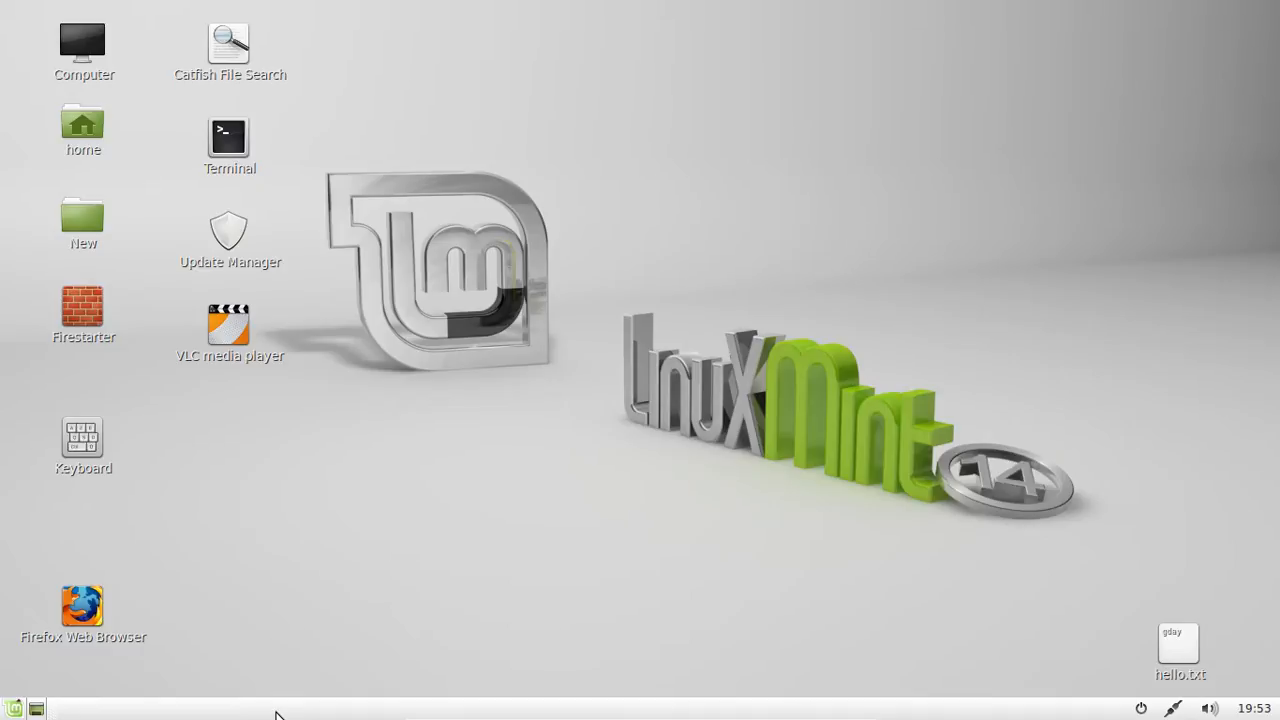
mouse_move(371, 191)
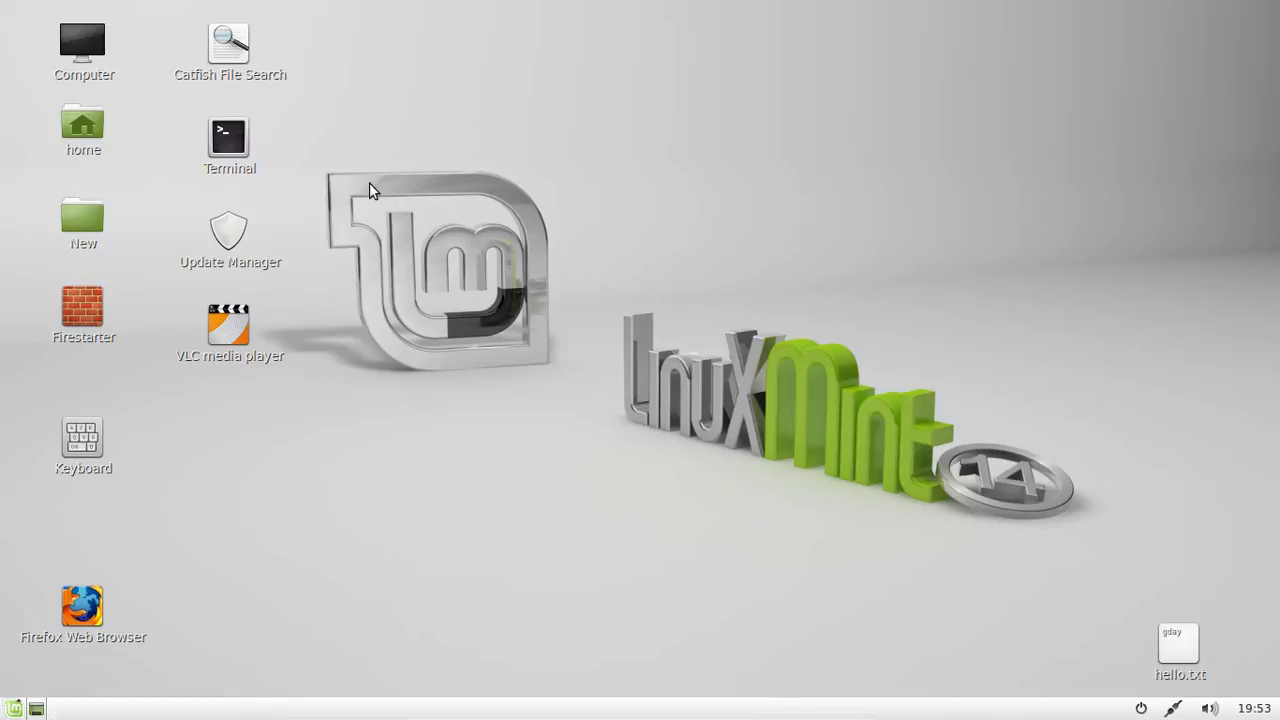
- Launch a terminal from the desktop and enter the sudo apt-get install htop -y command
click(228, 135)
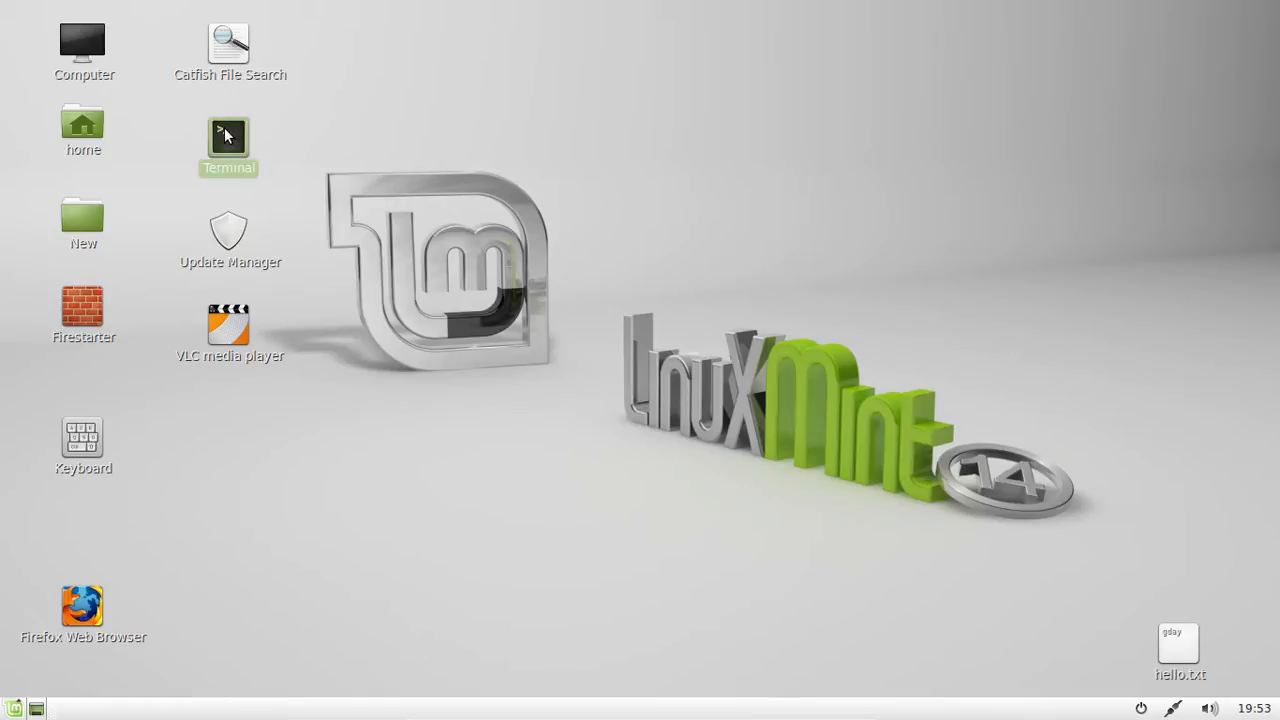
mouse_move(324, 152)
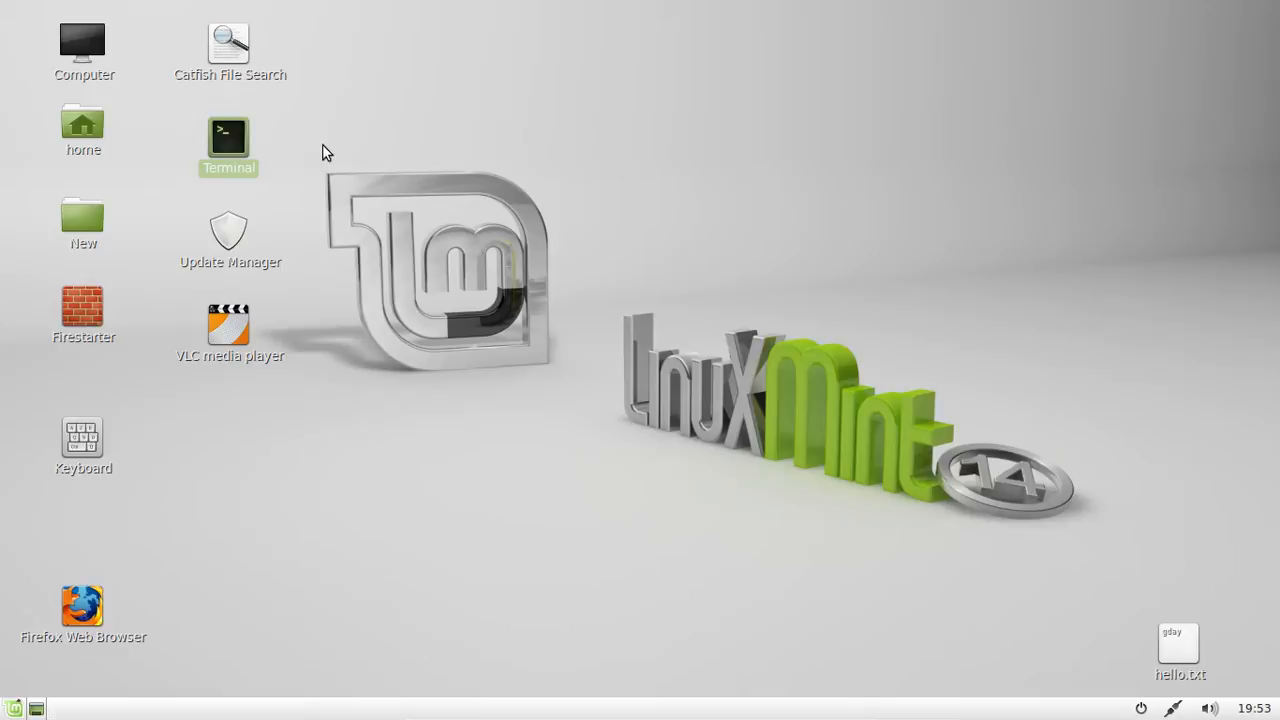
double_click(228, 135)
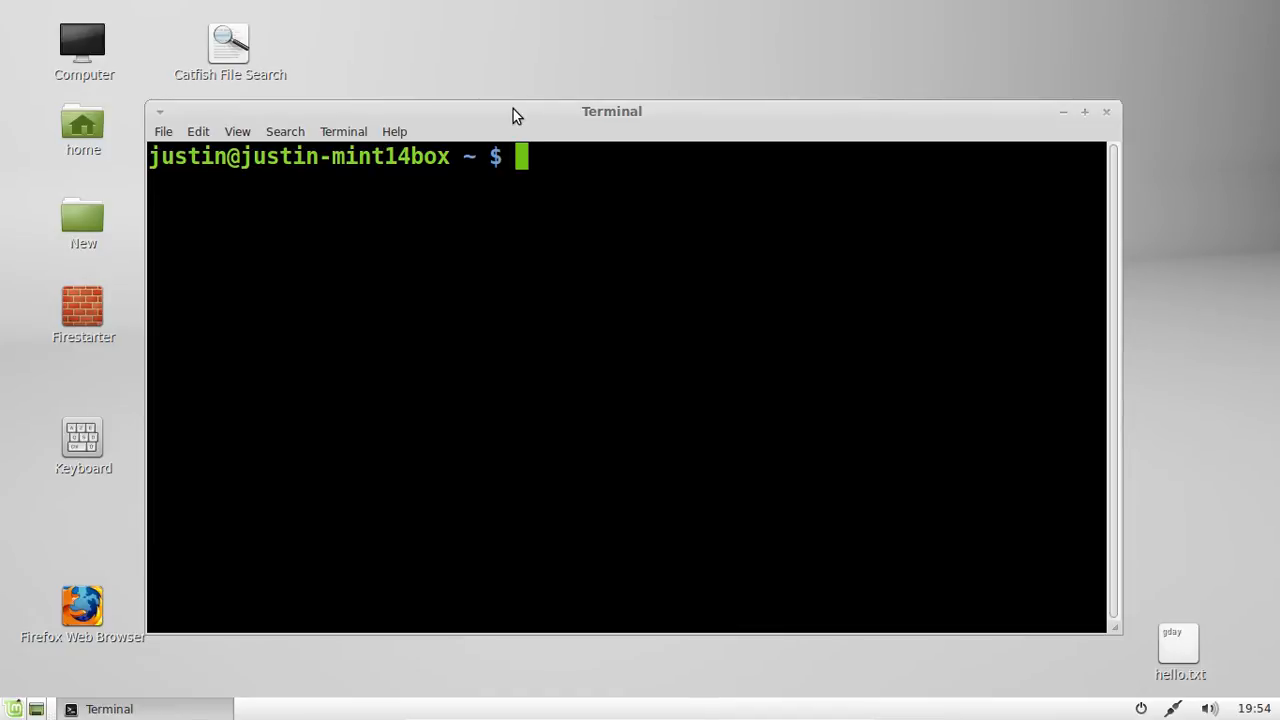
text(s)
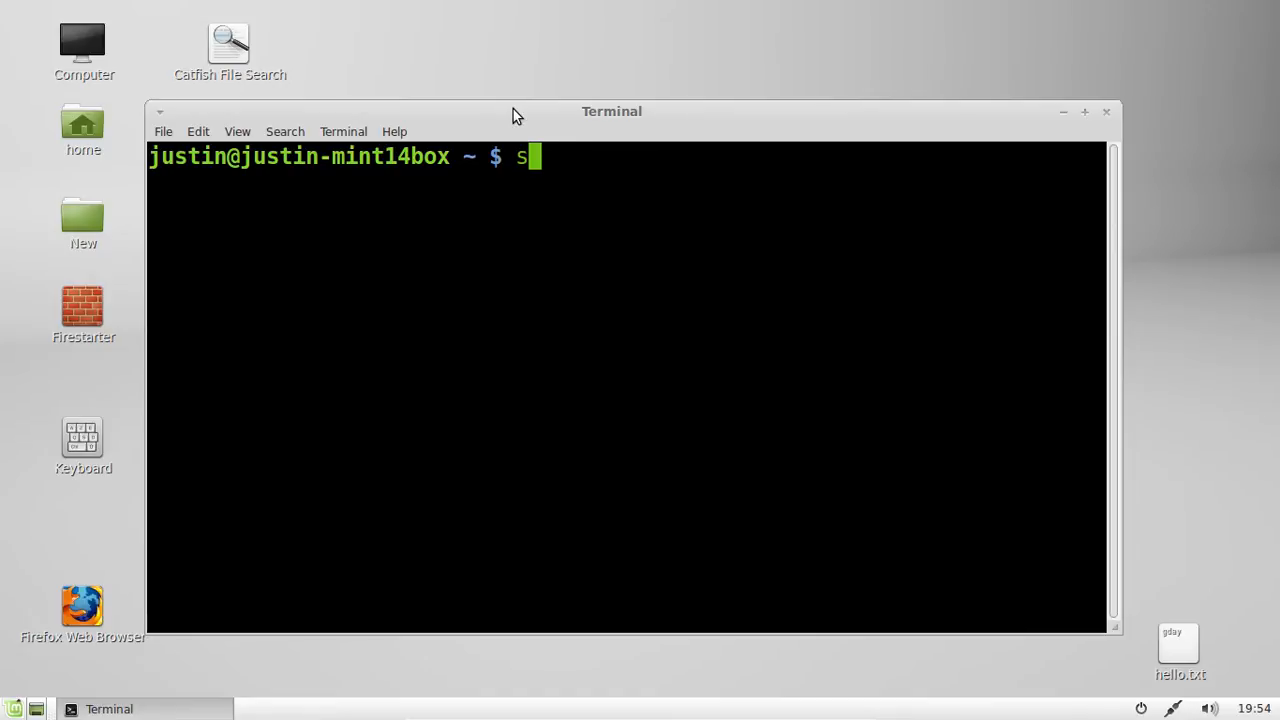
text(udo apt-get install htop -)
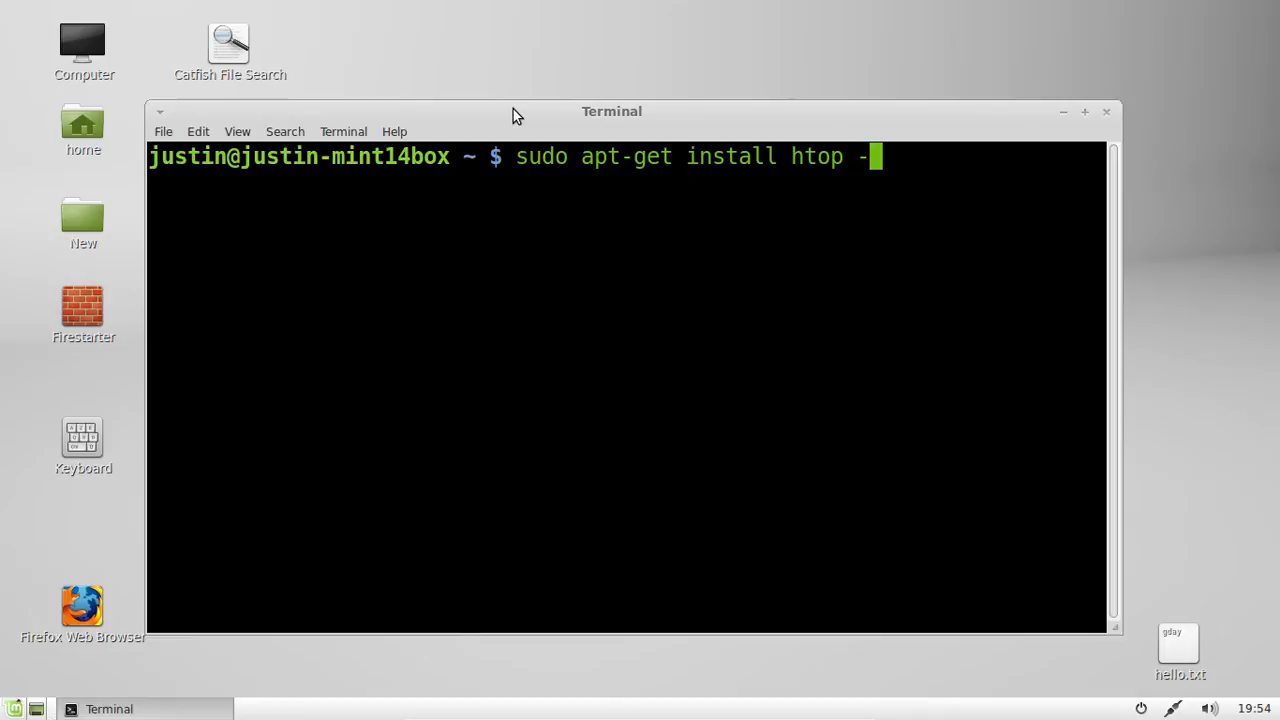
text(y)
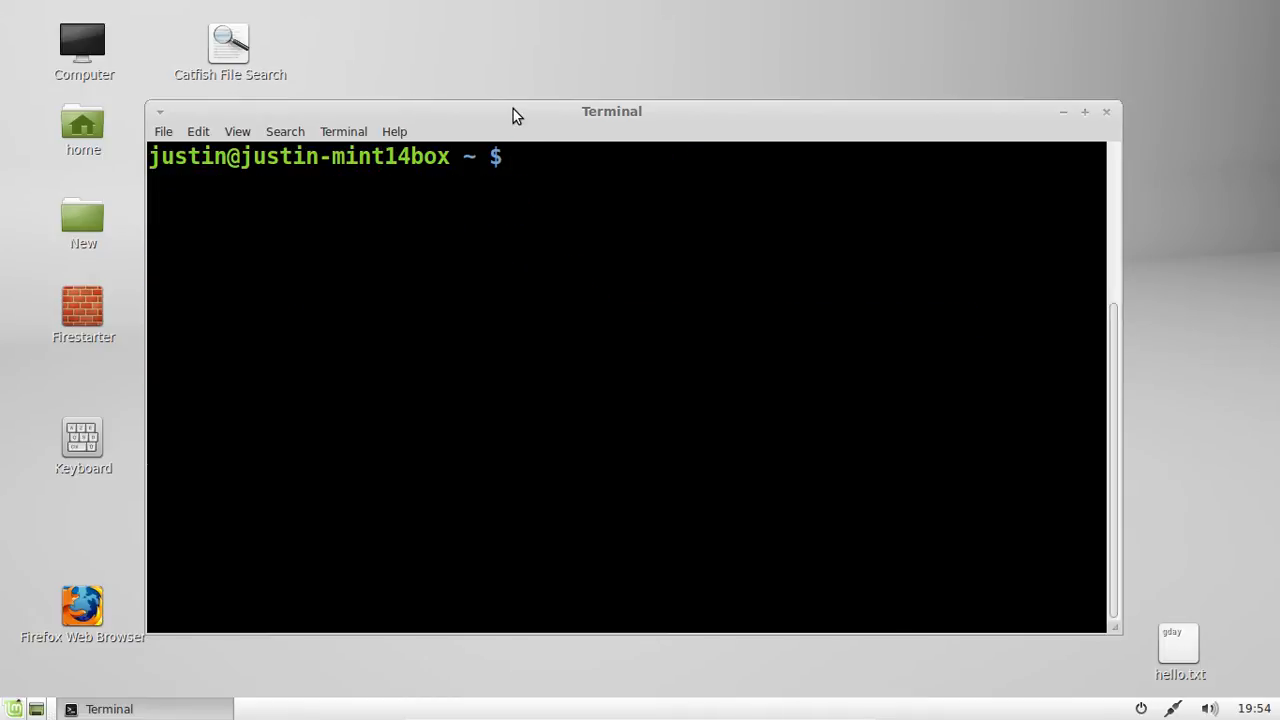
- Run htop to bring up live CPU, memory and process listings
text(htop)
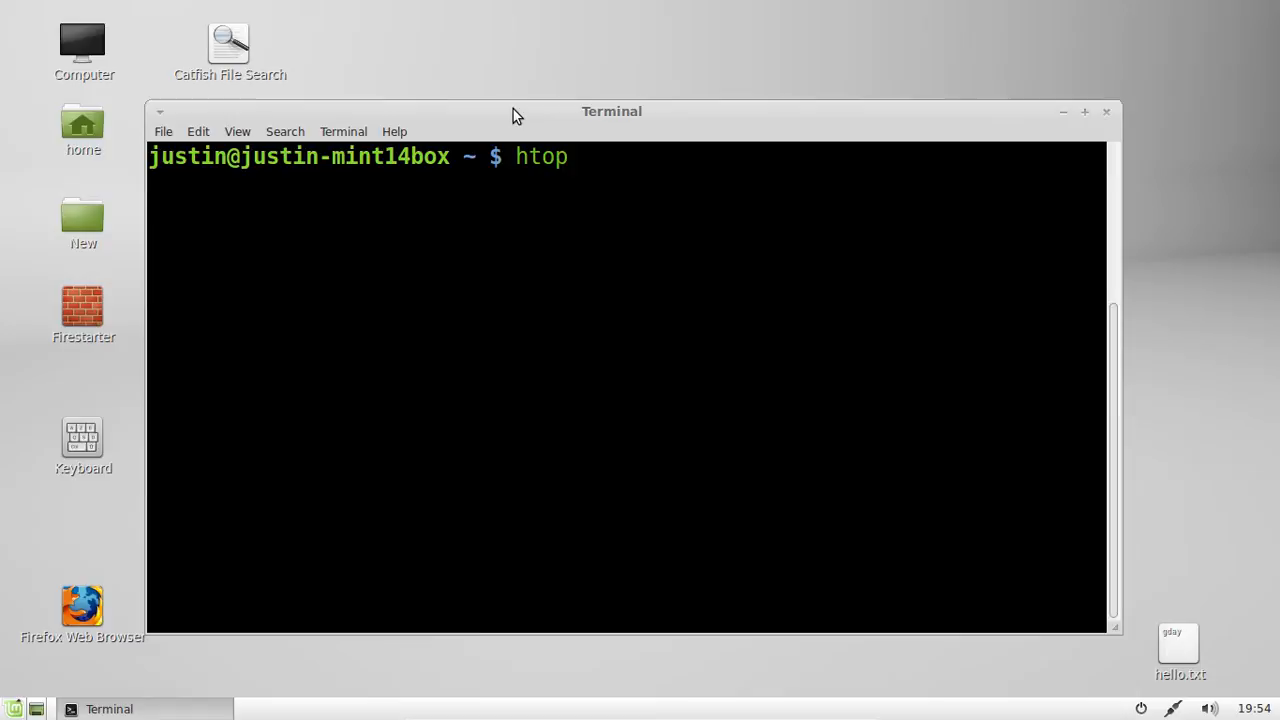
key(Return)
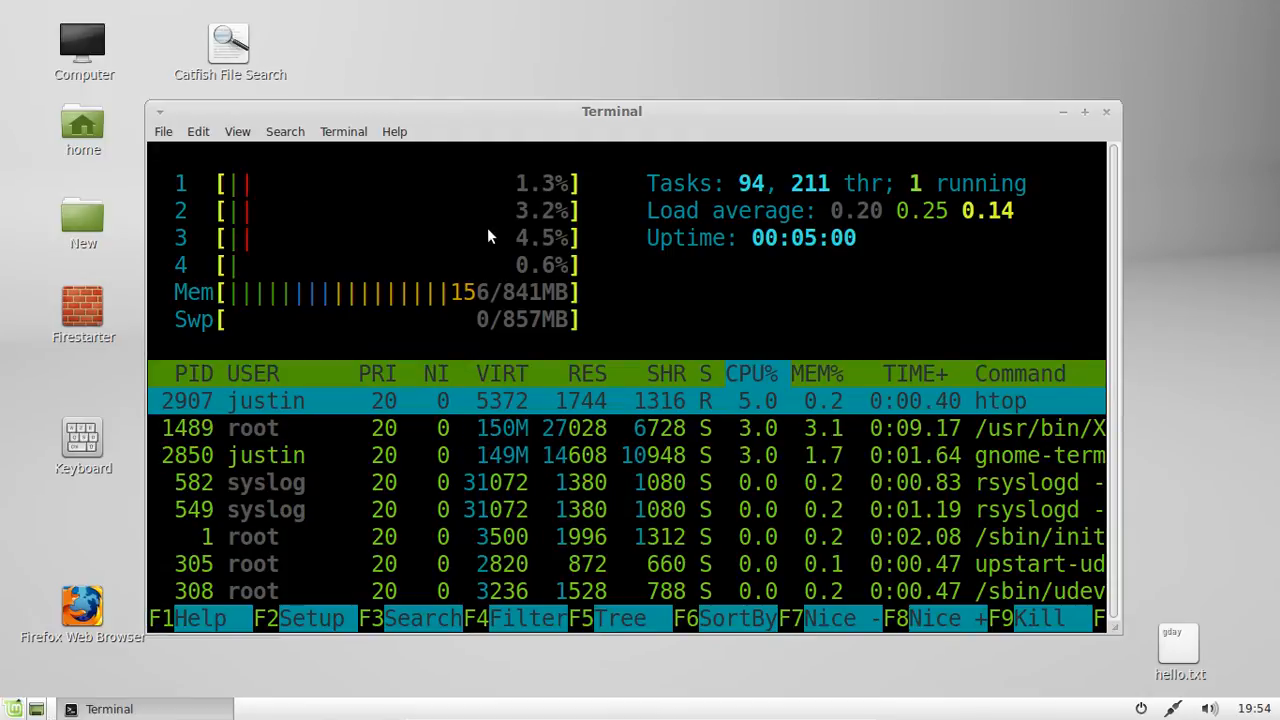
- Drag the terminal window upward by its title bar to reposition it
drag(611, 111, 611, 49)
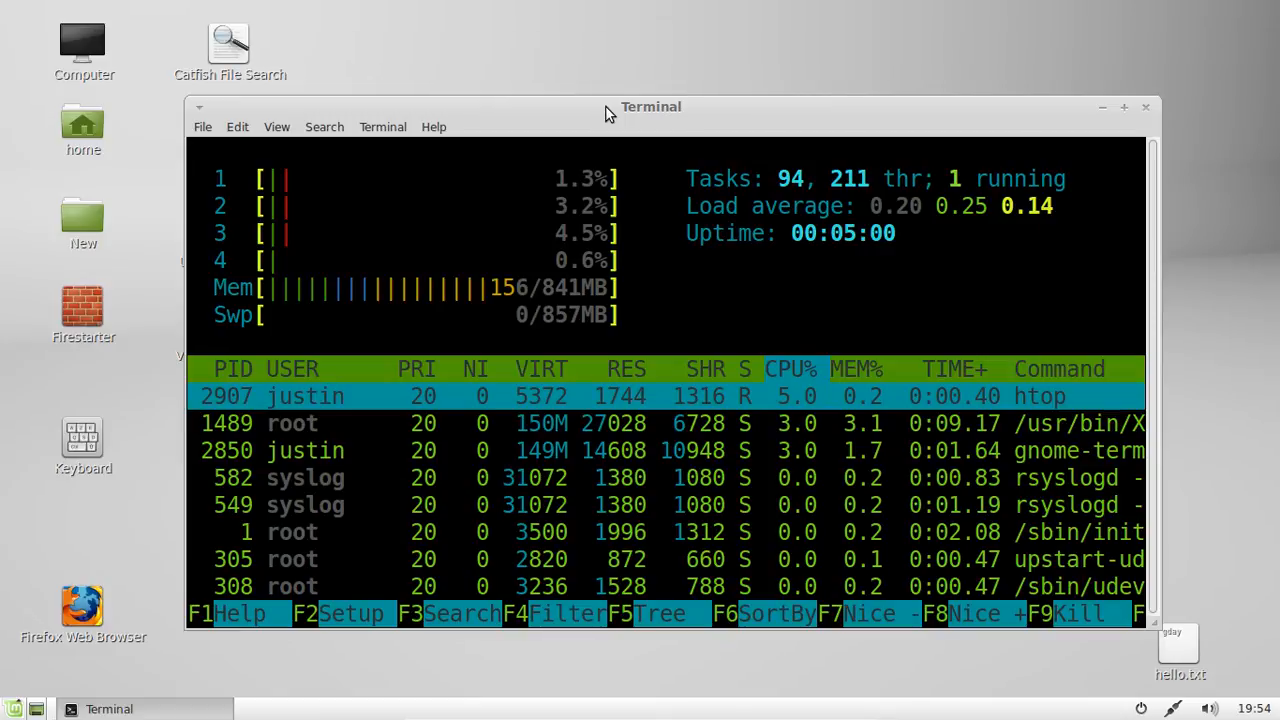
mouse_move(603, 296)
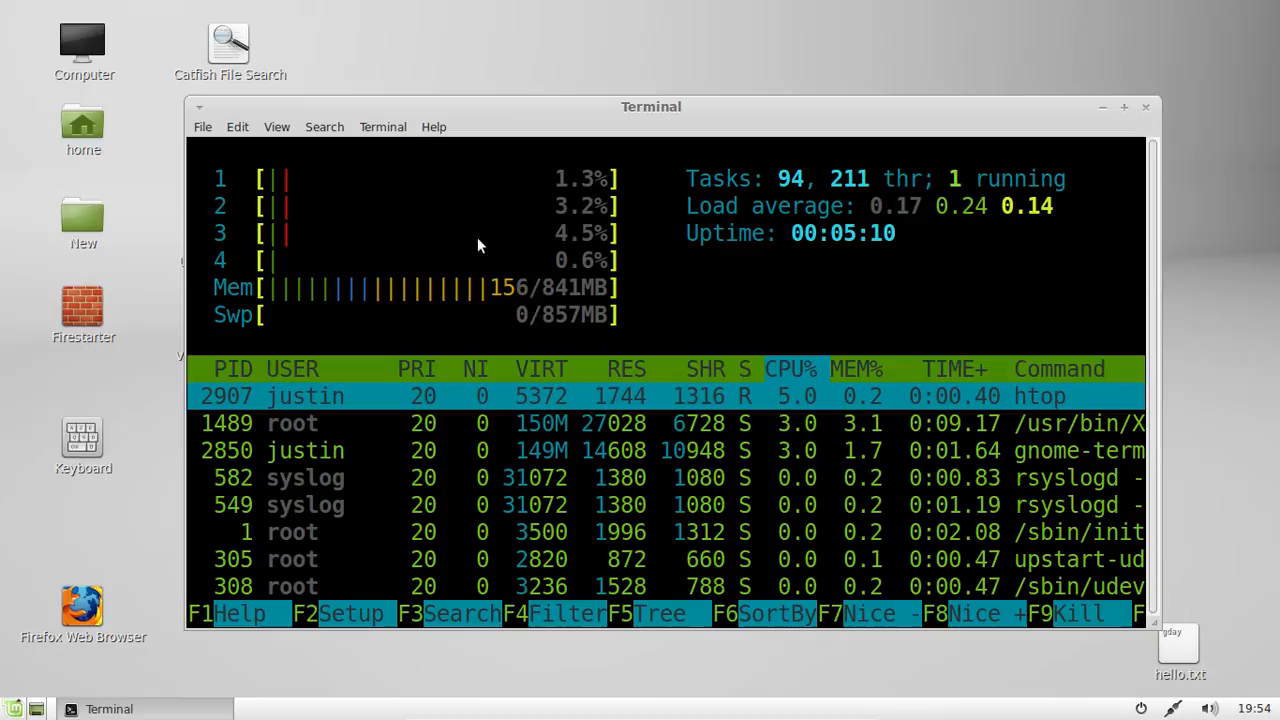
mouse_move(565, 327)
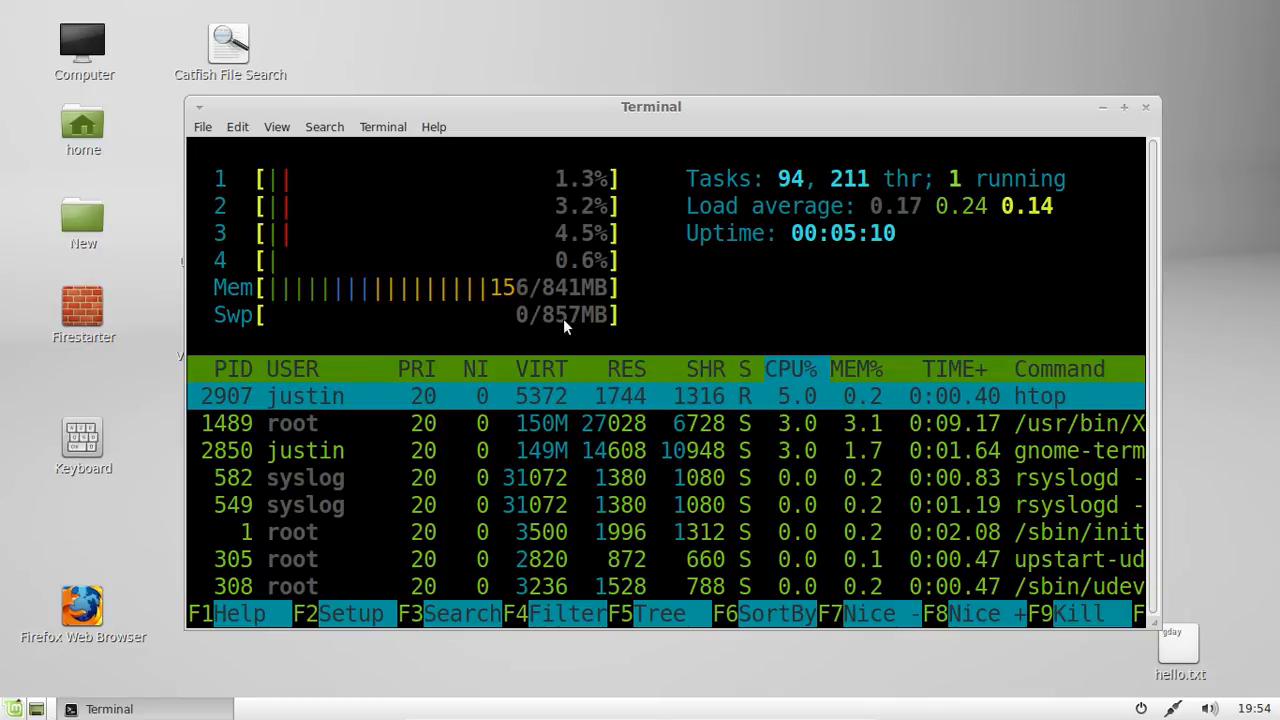
mouse_move(985, 192)
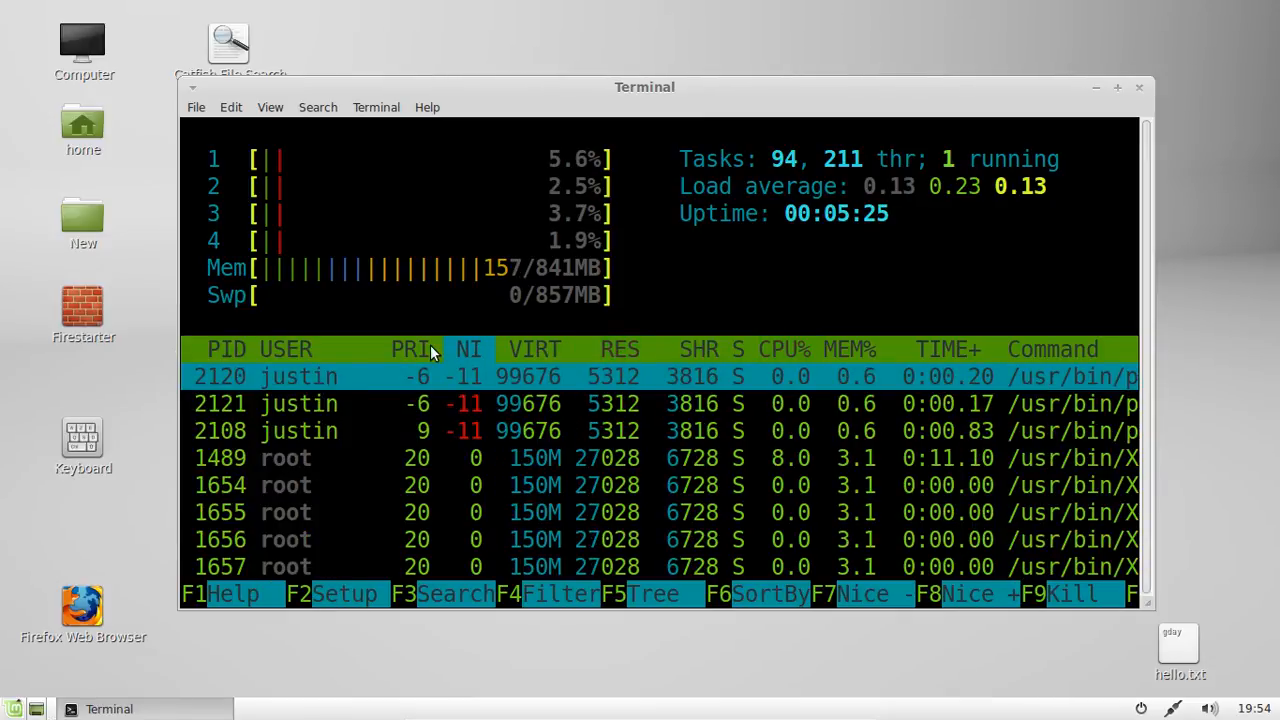
- Sort the process list by PID, then switch back to sorting by CPU%
click(285, 349)
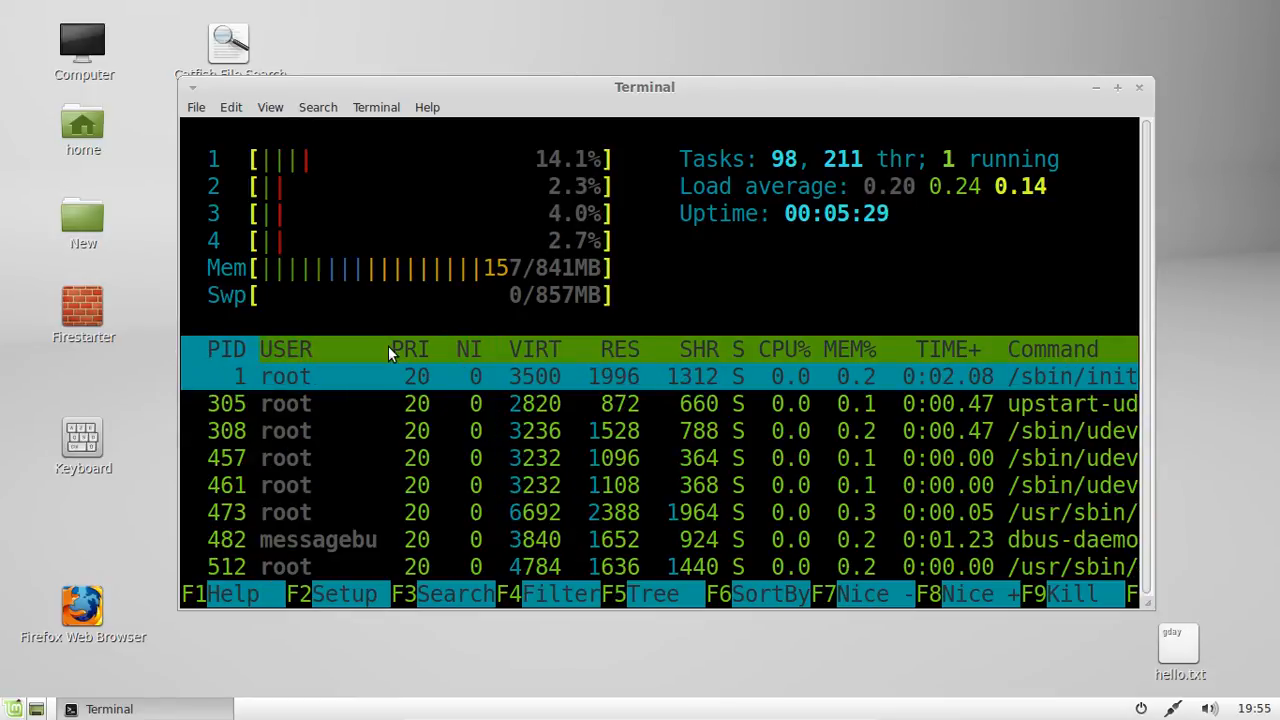
click(850, 349)
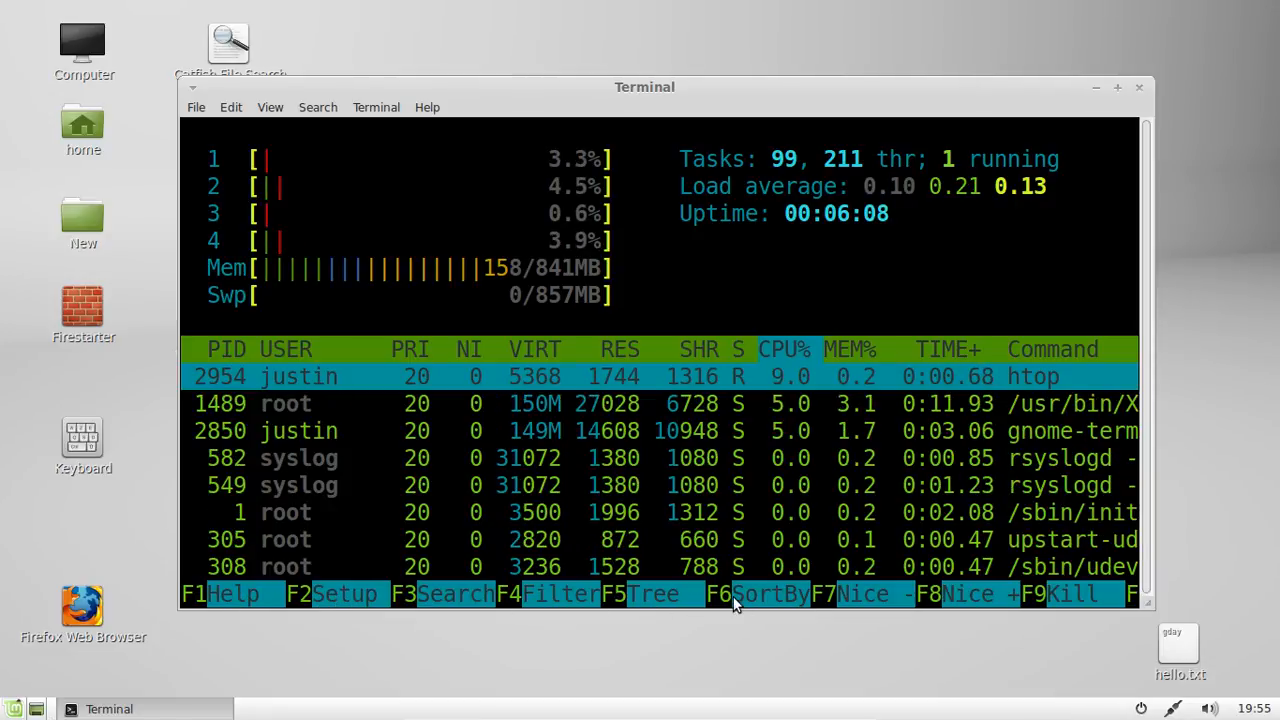
mouse_move(965, 610)
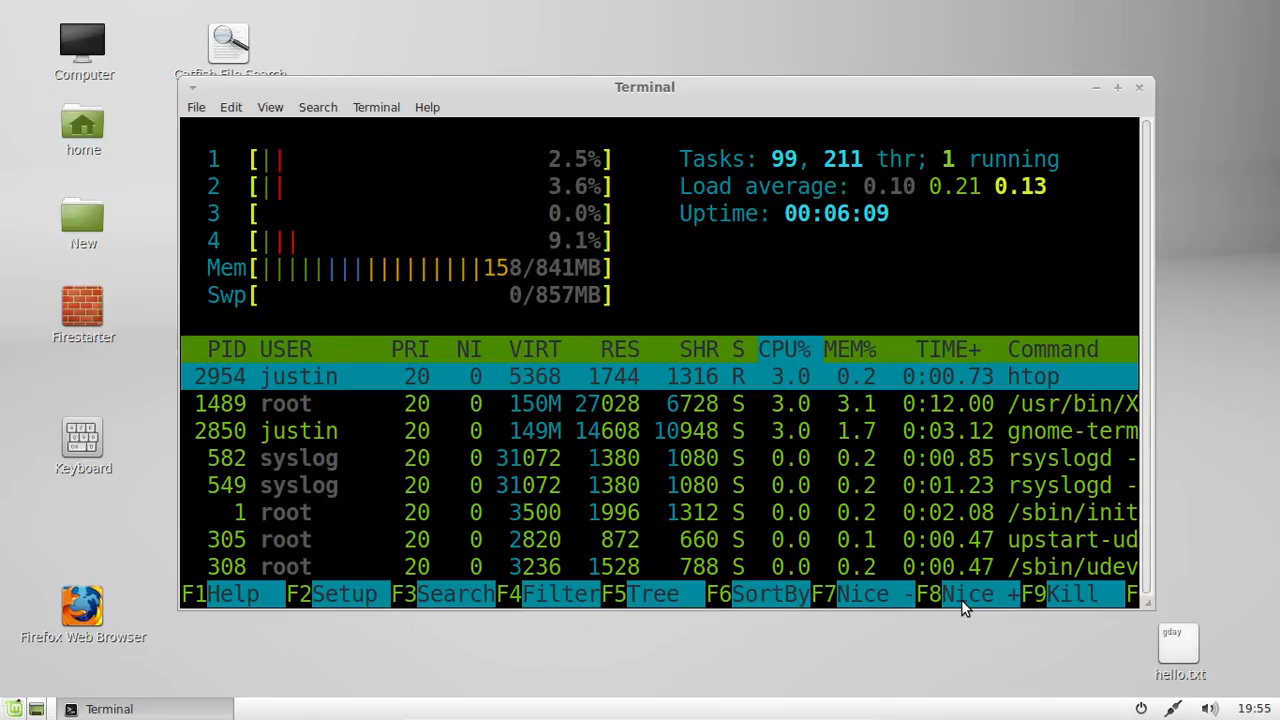